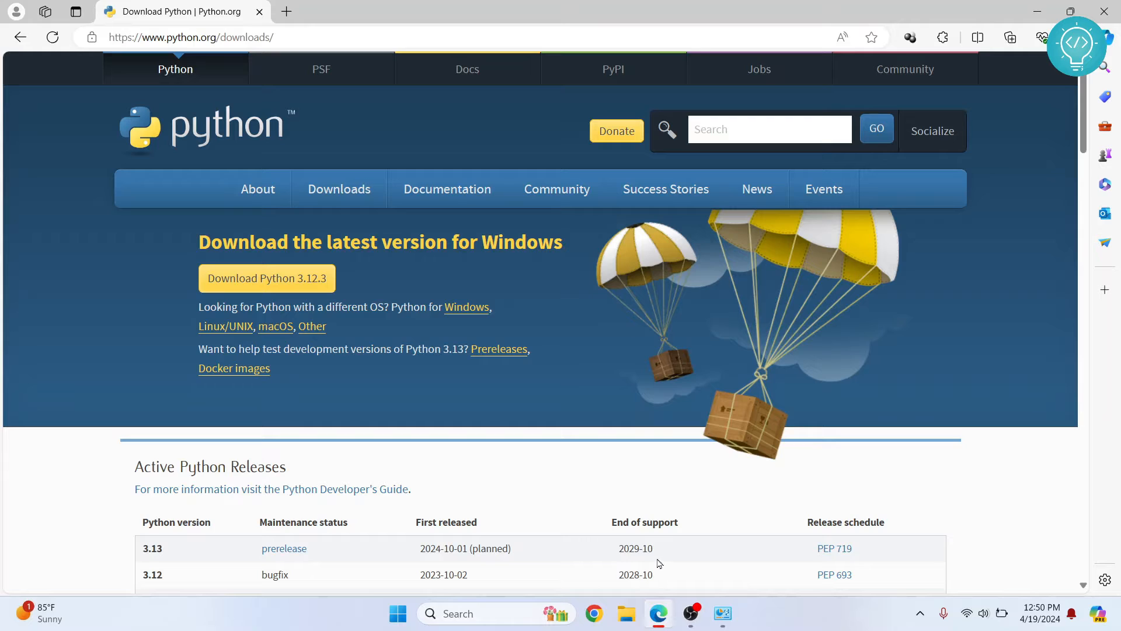
mouse_move(181, 286)
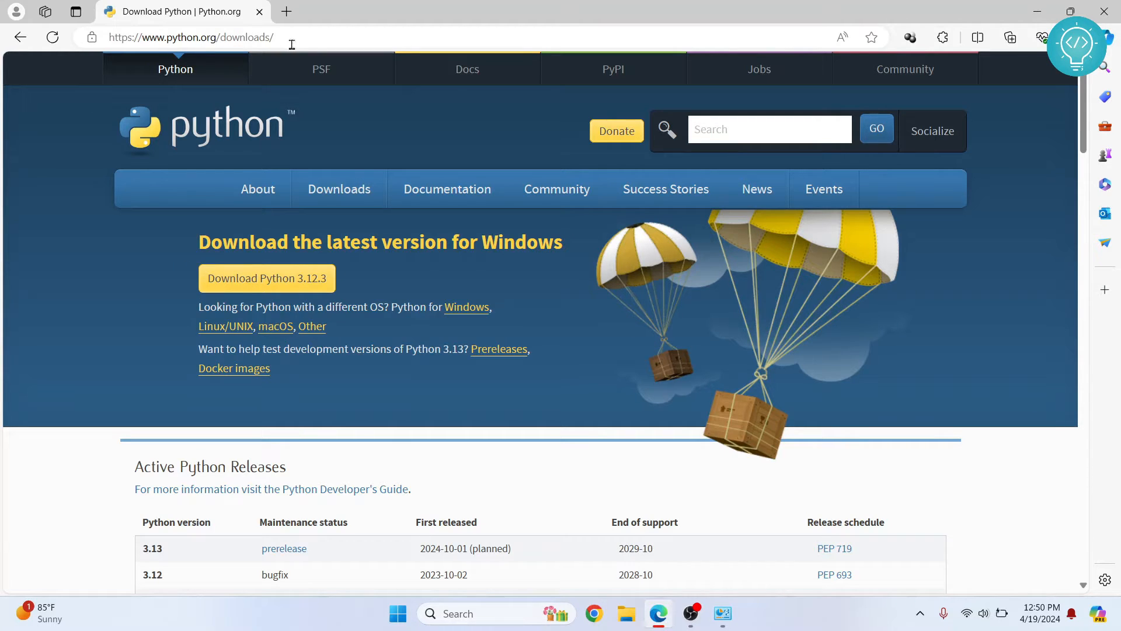
mouse_move(190, 153)
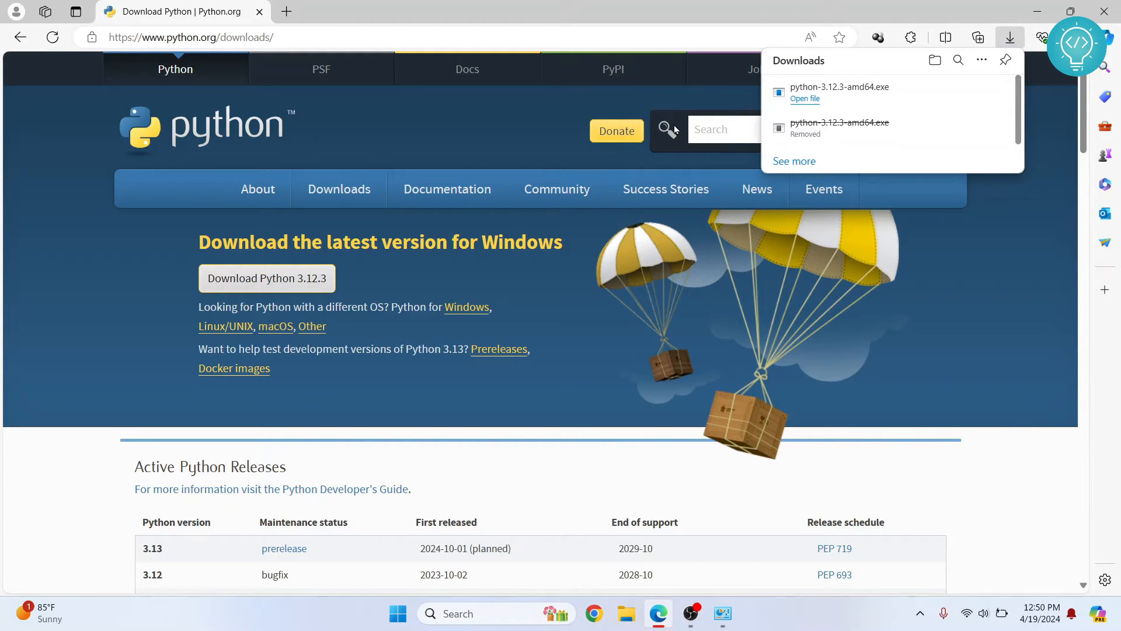
mouse_move(808, 106)
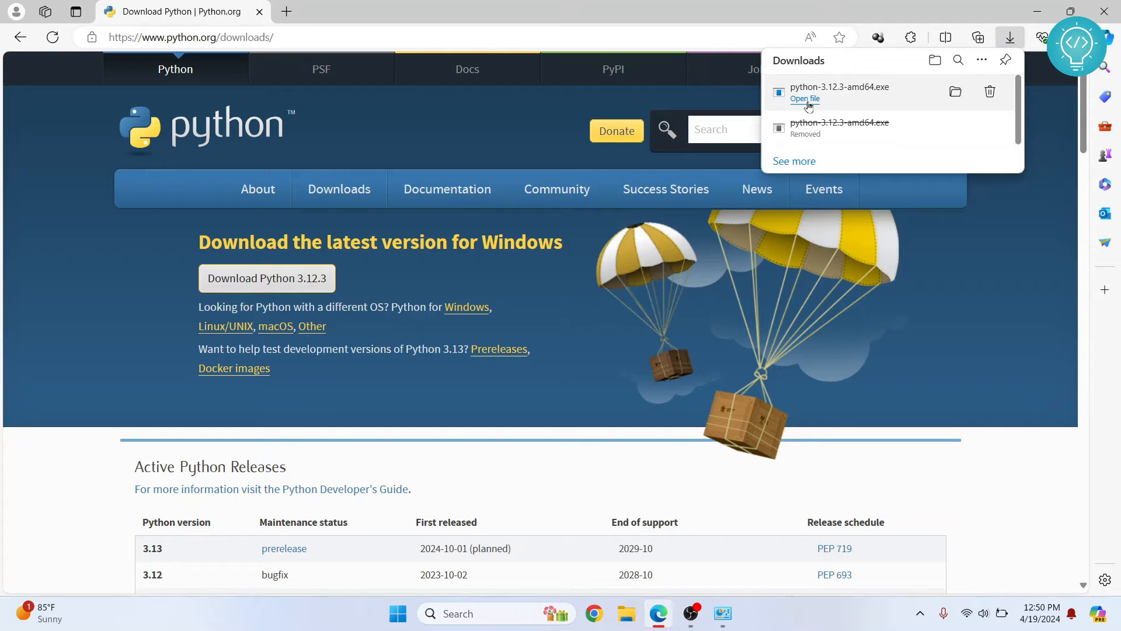
- Install Python 3.12.3 with default settings and python.exe added to PATH
left_click(805, 98)
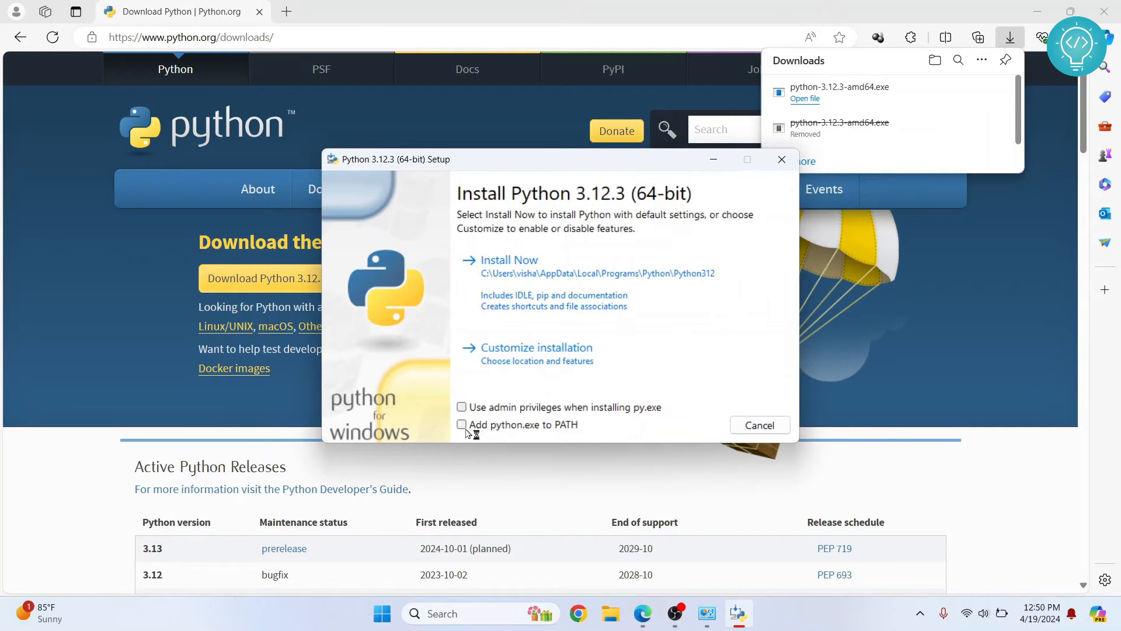
left_click(462, 424)
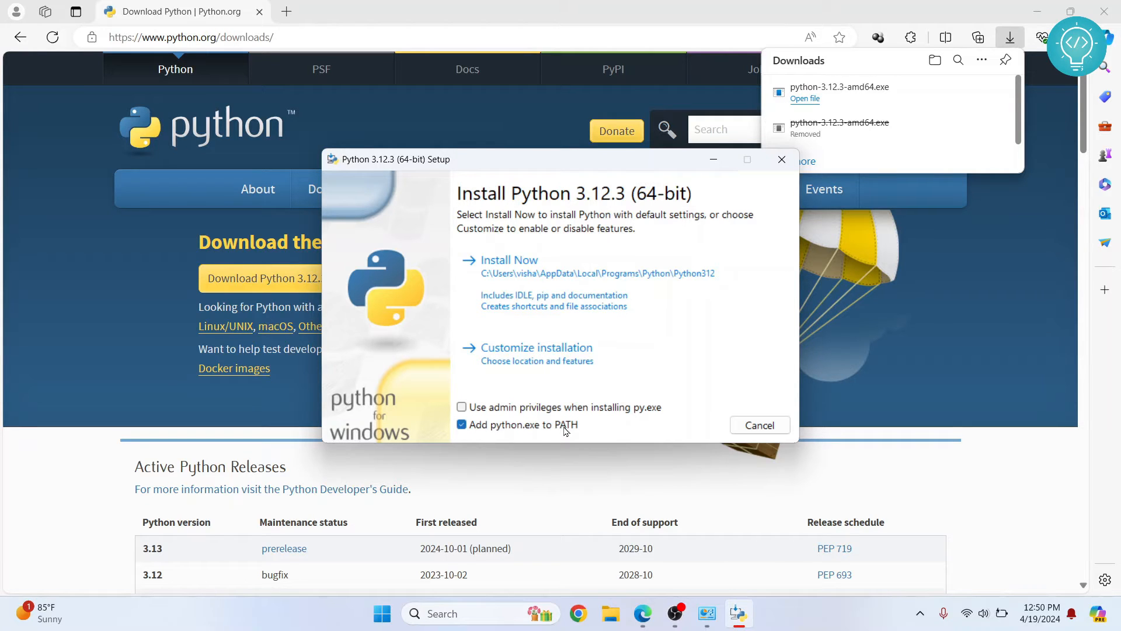
left_click(509, 259)
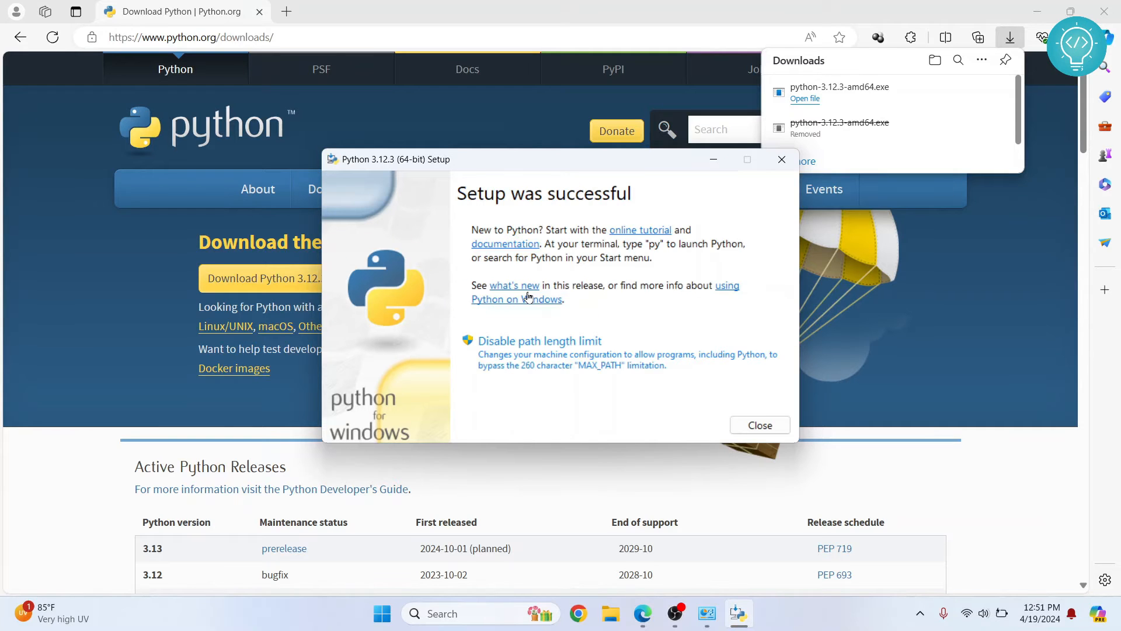
mouse_move(452, 200)
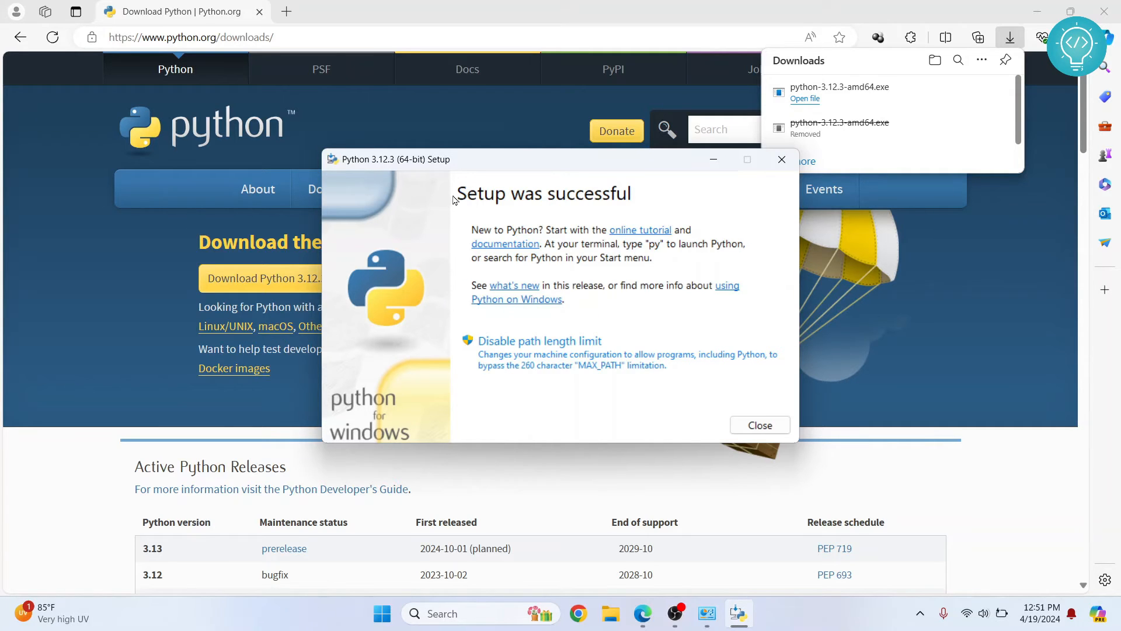
mouse_move(759, 425)
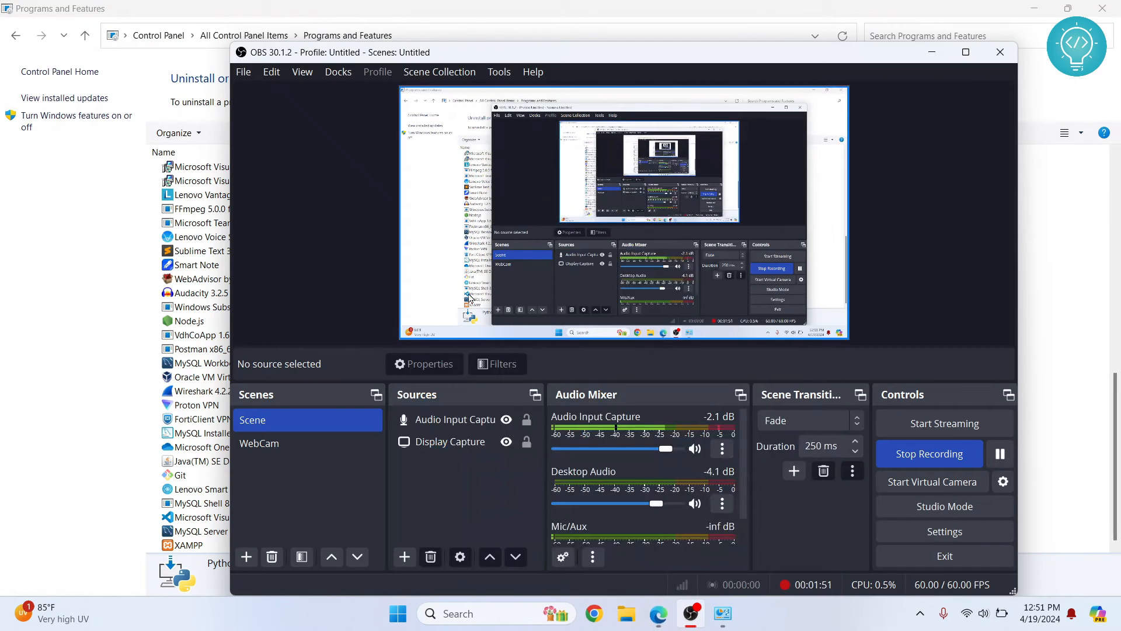
- Find 'cmd' in the Start search and launch Command Prompt
left_click(398, 614)
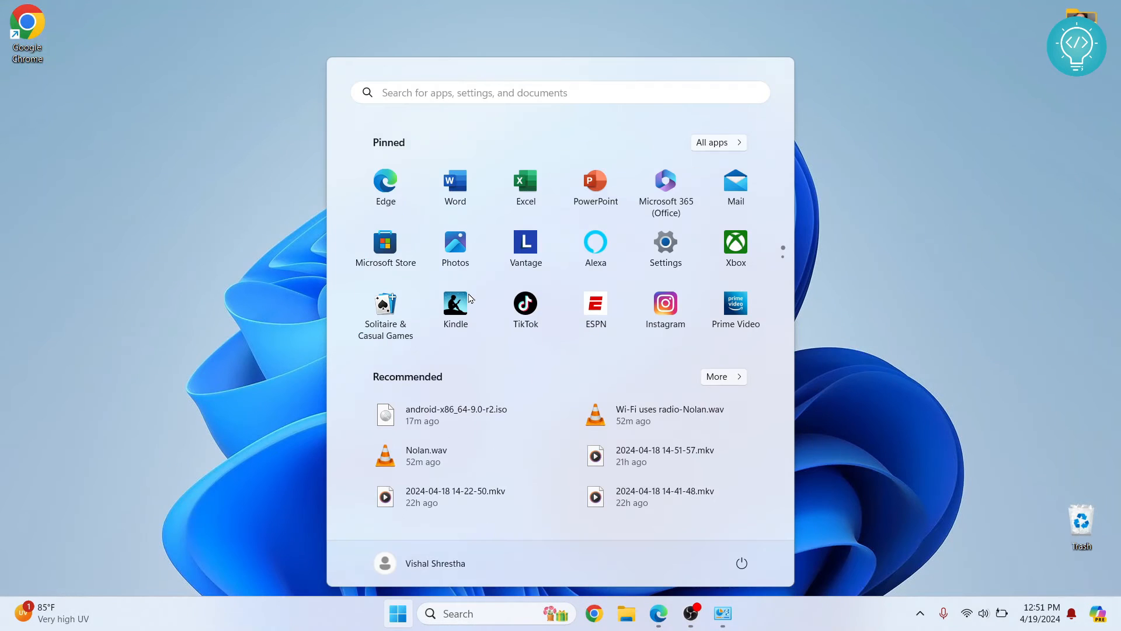
type("cmd")
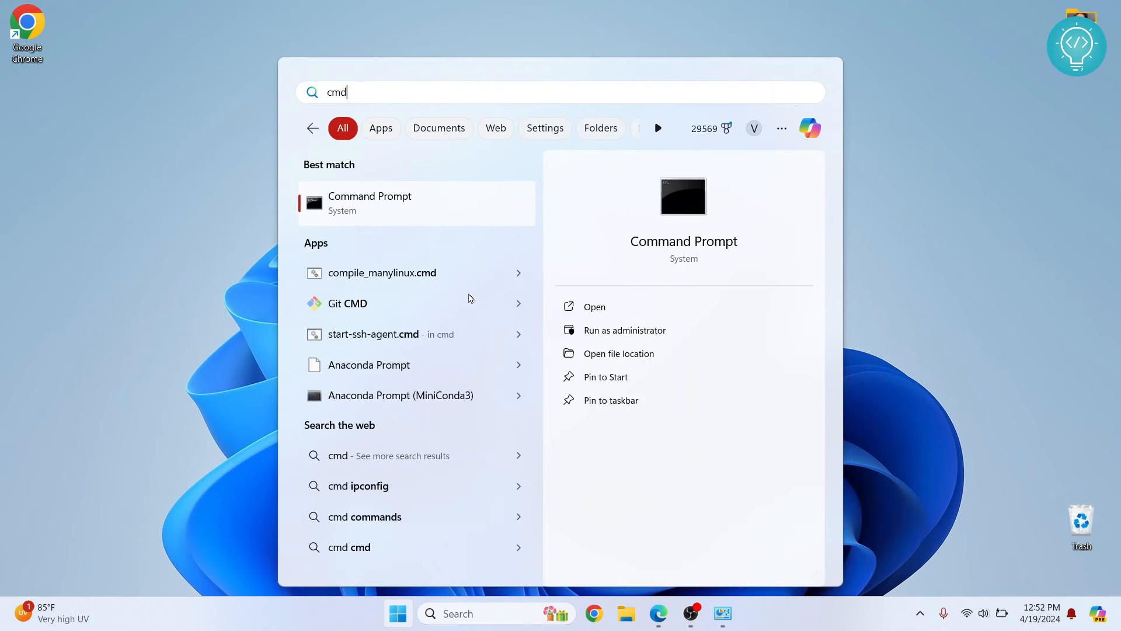
left_click(370, 203)
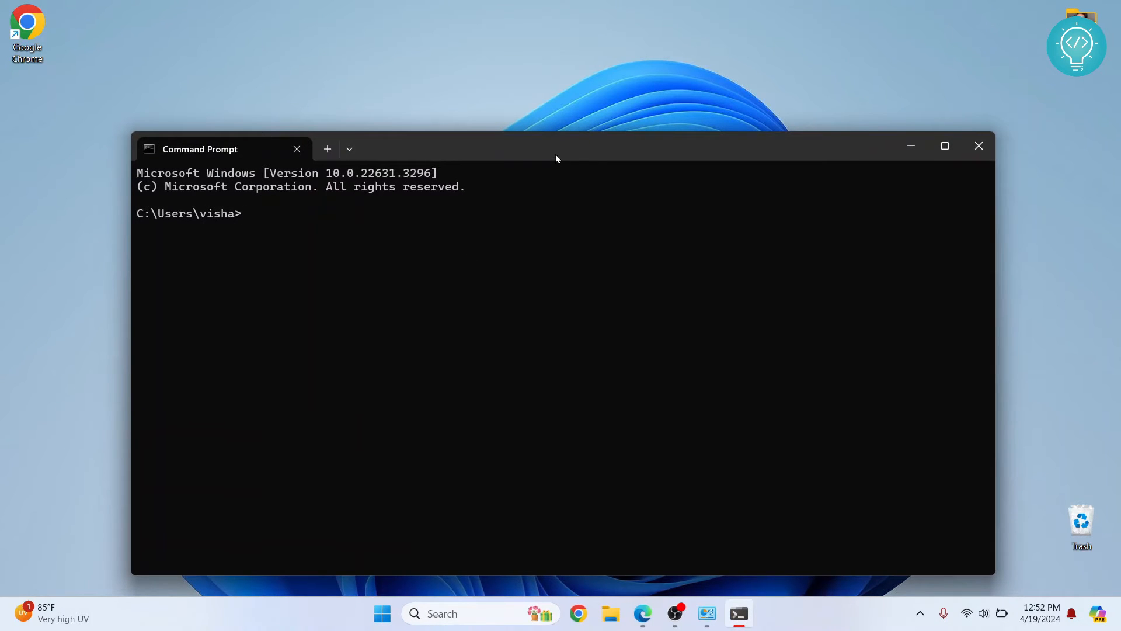
- Confirm python --version shows 3.12.3, then start the python interactive interpreter
type("python --version")
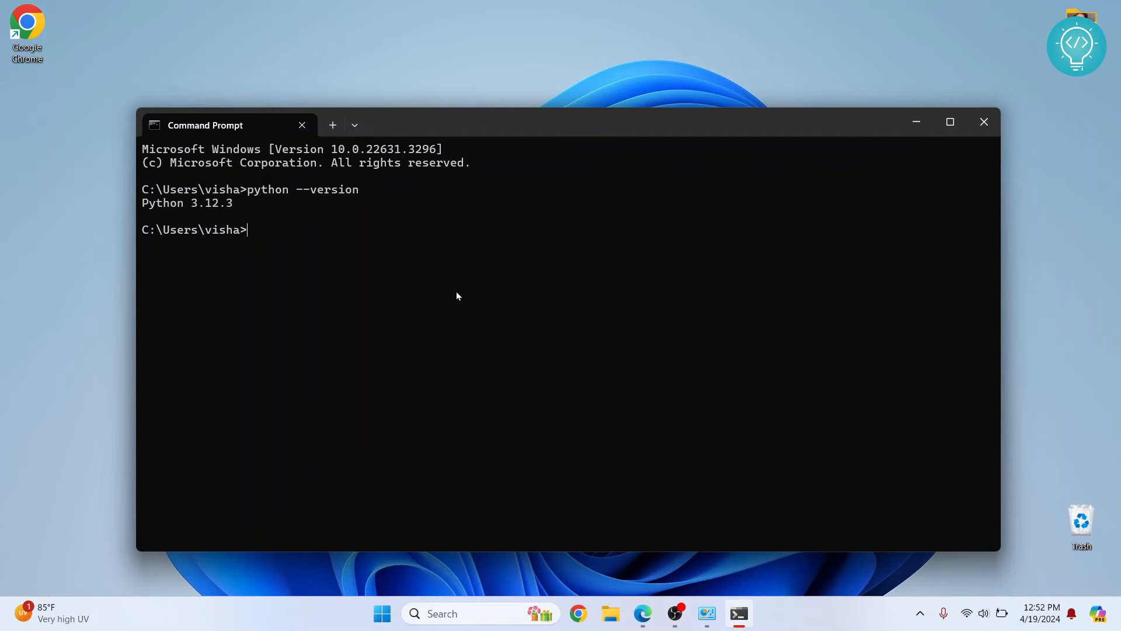
mouse_move(152, 207)
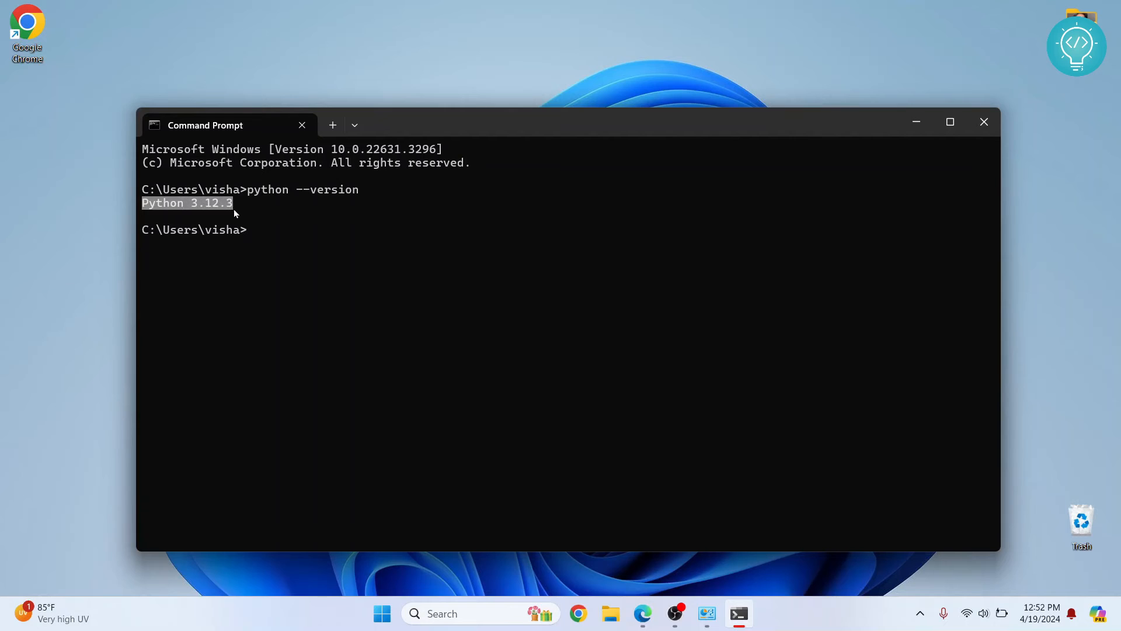
type("python")
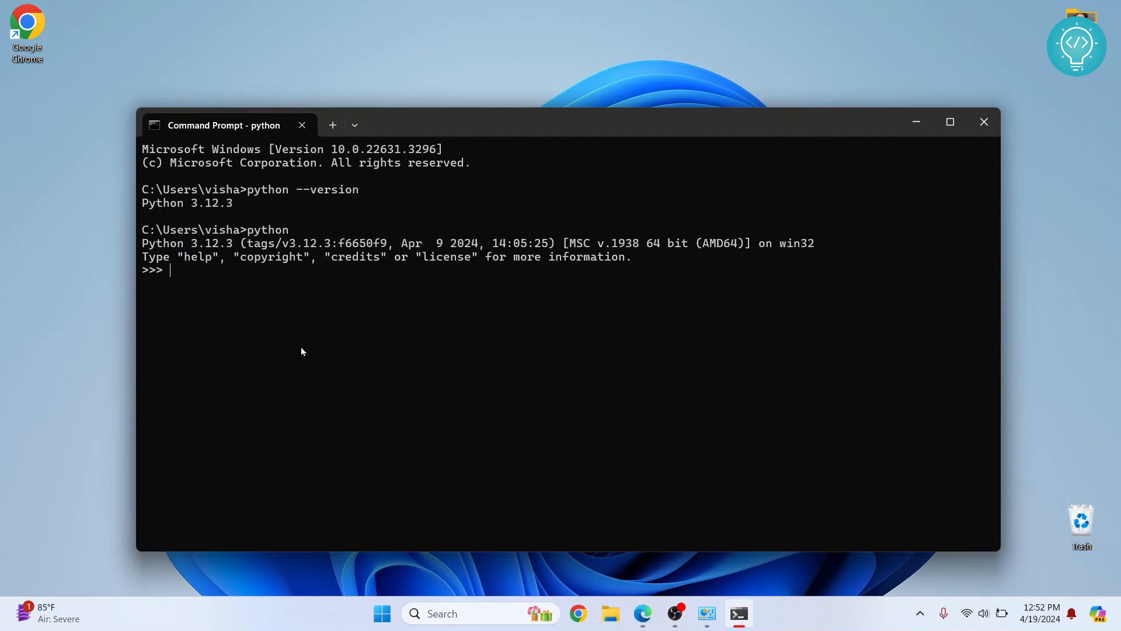
- In the REPL, set a = 1 and b = a+5, then print(b) to output 6
type("a = 1")
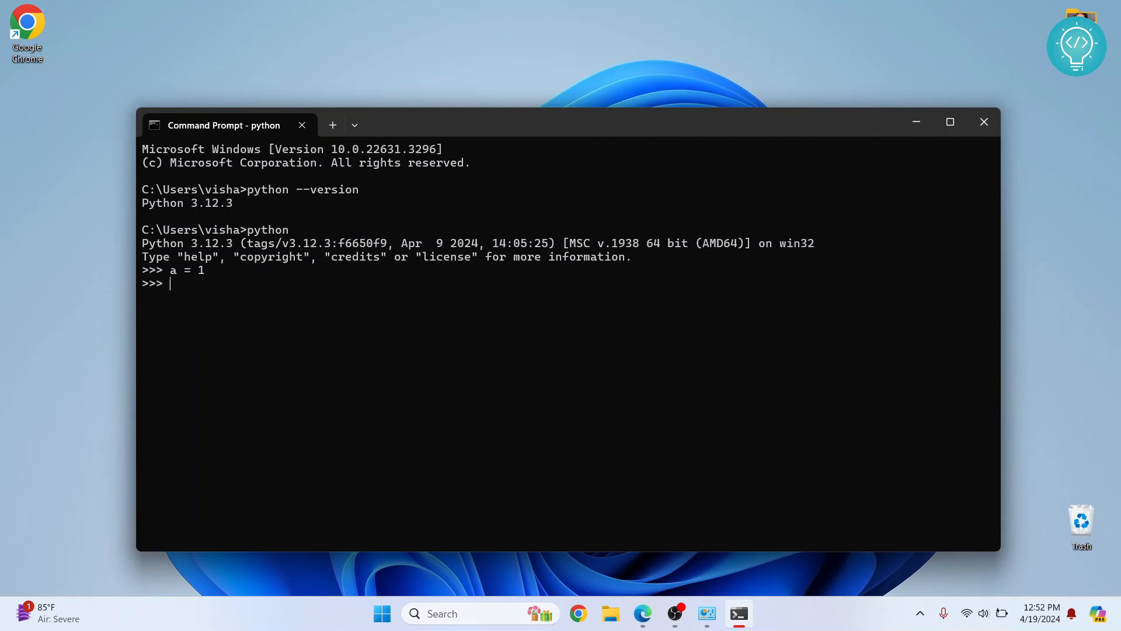
type("b = a")
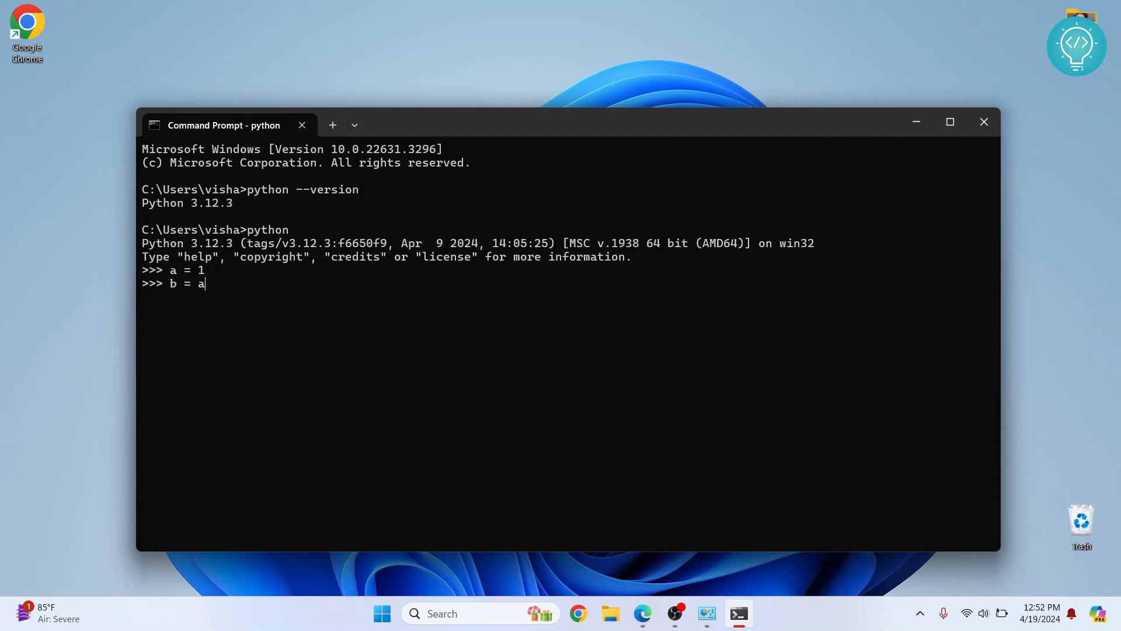
type("+5")
type("print(b)")
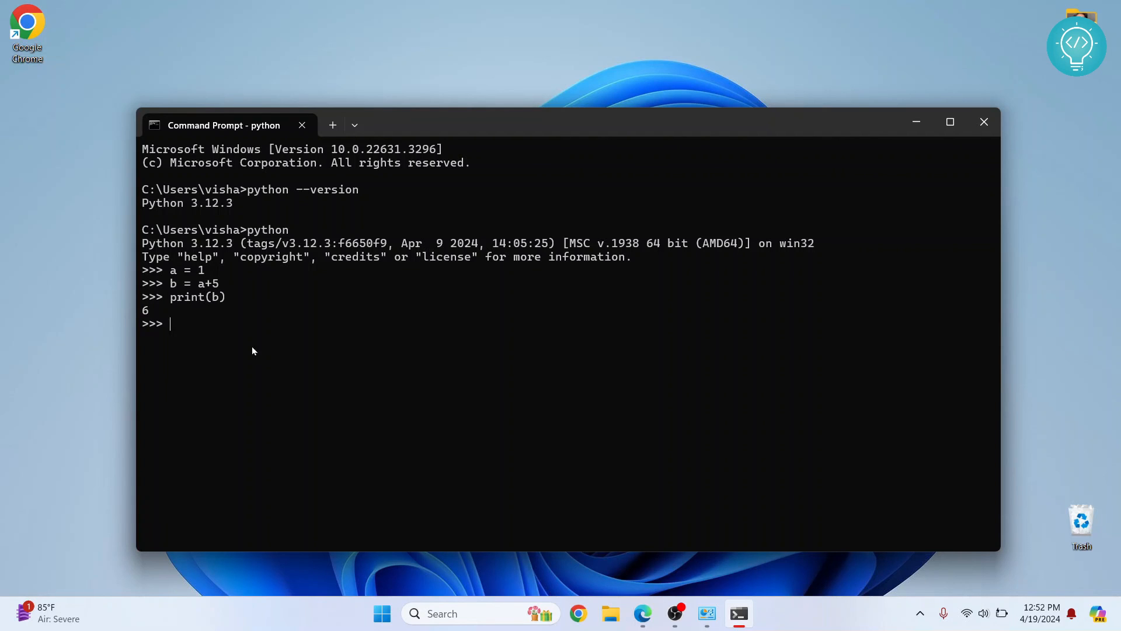
mouse_move(181, 346)
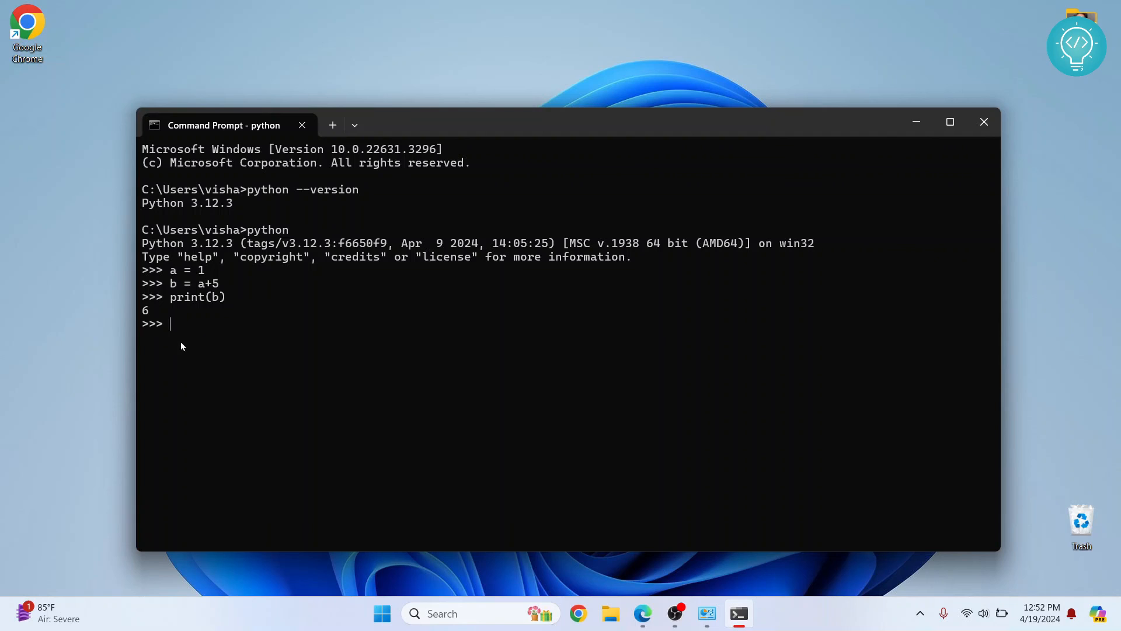